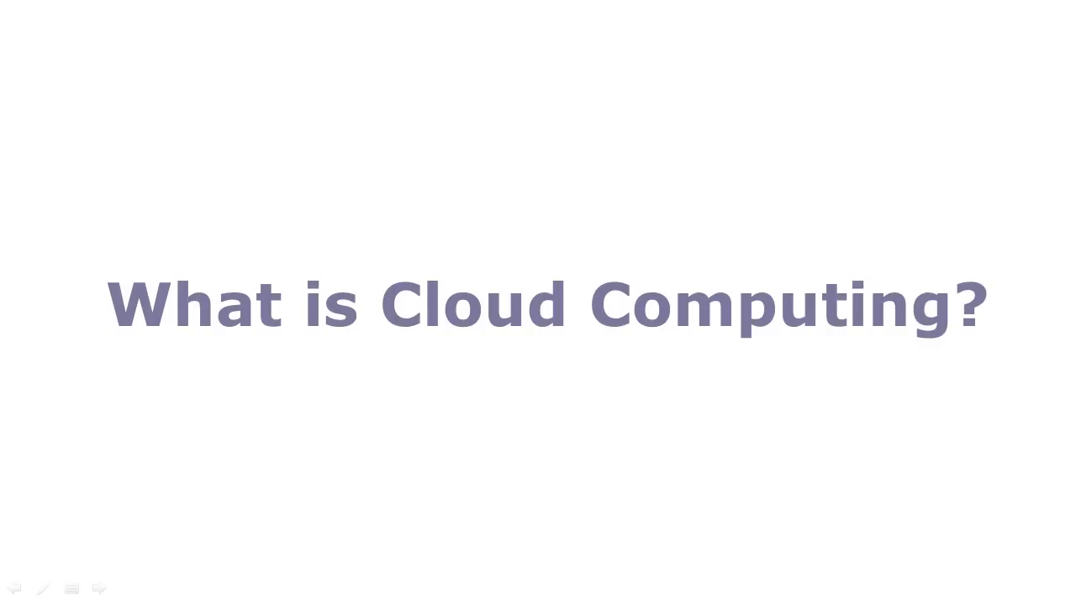
Step: Advance the slideshow from the 'What is Cloud Computing?' title slide to the 'Cloud Computing' slide
{"action": "left_click", "coordinate": [98, 588]}
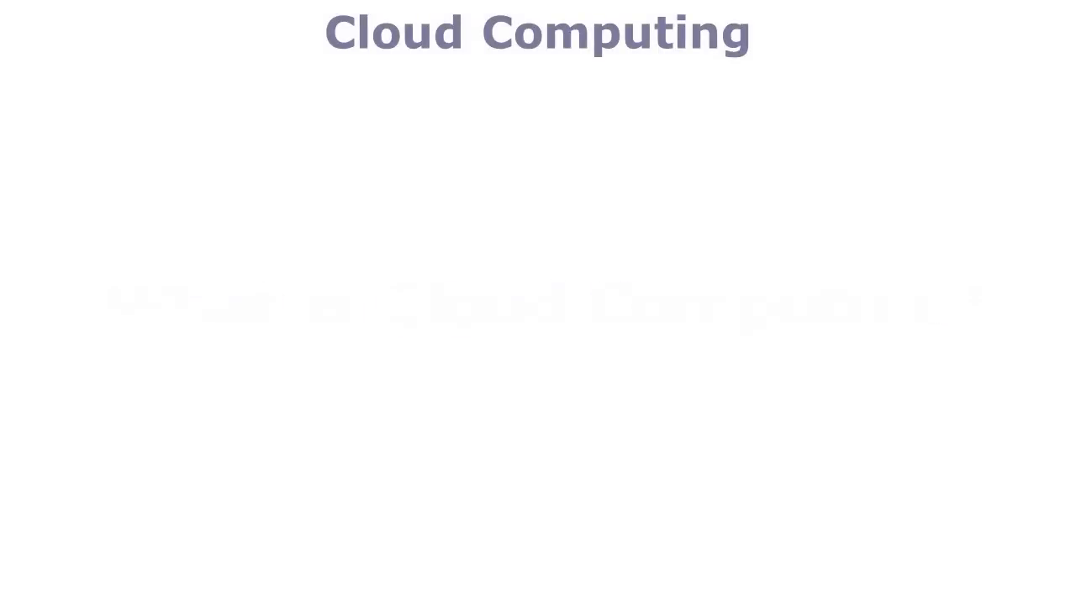